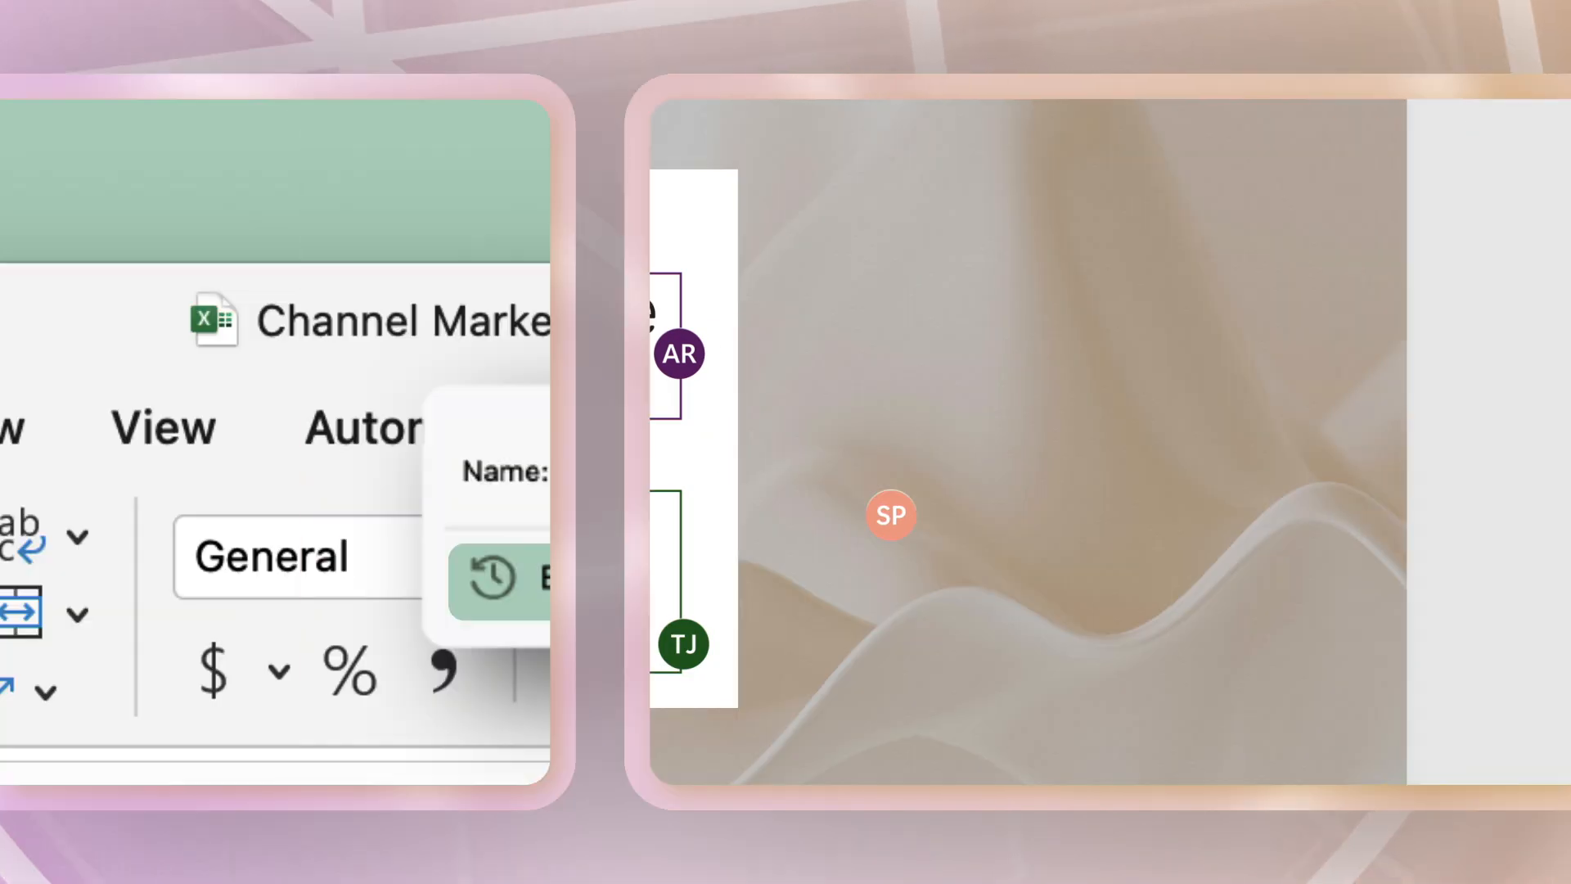
# Have Copilot draft a Timeline summary paragraph and a table of tasks with start and end dates
pyautogui.click(491, 579)
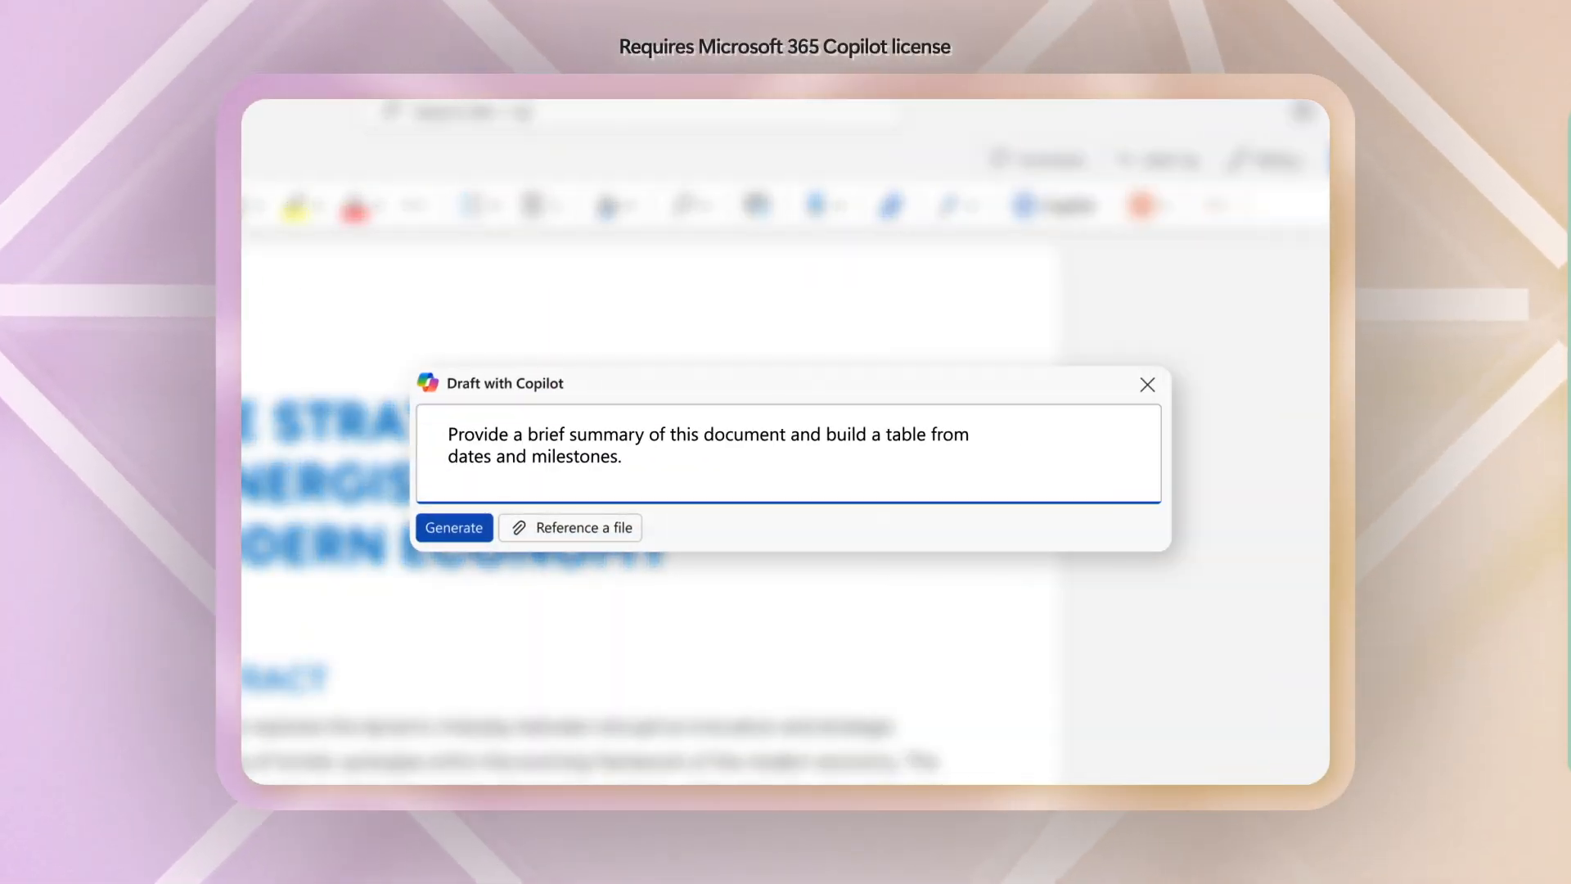
pyautogui.click(454, 527)
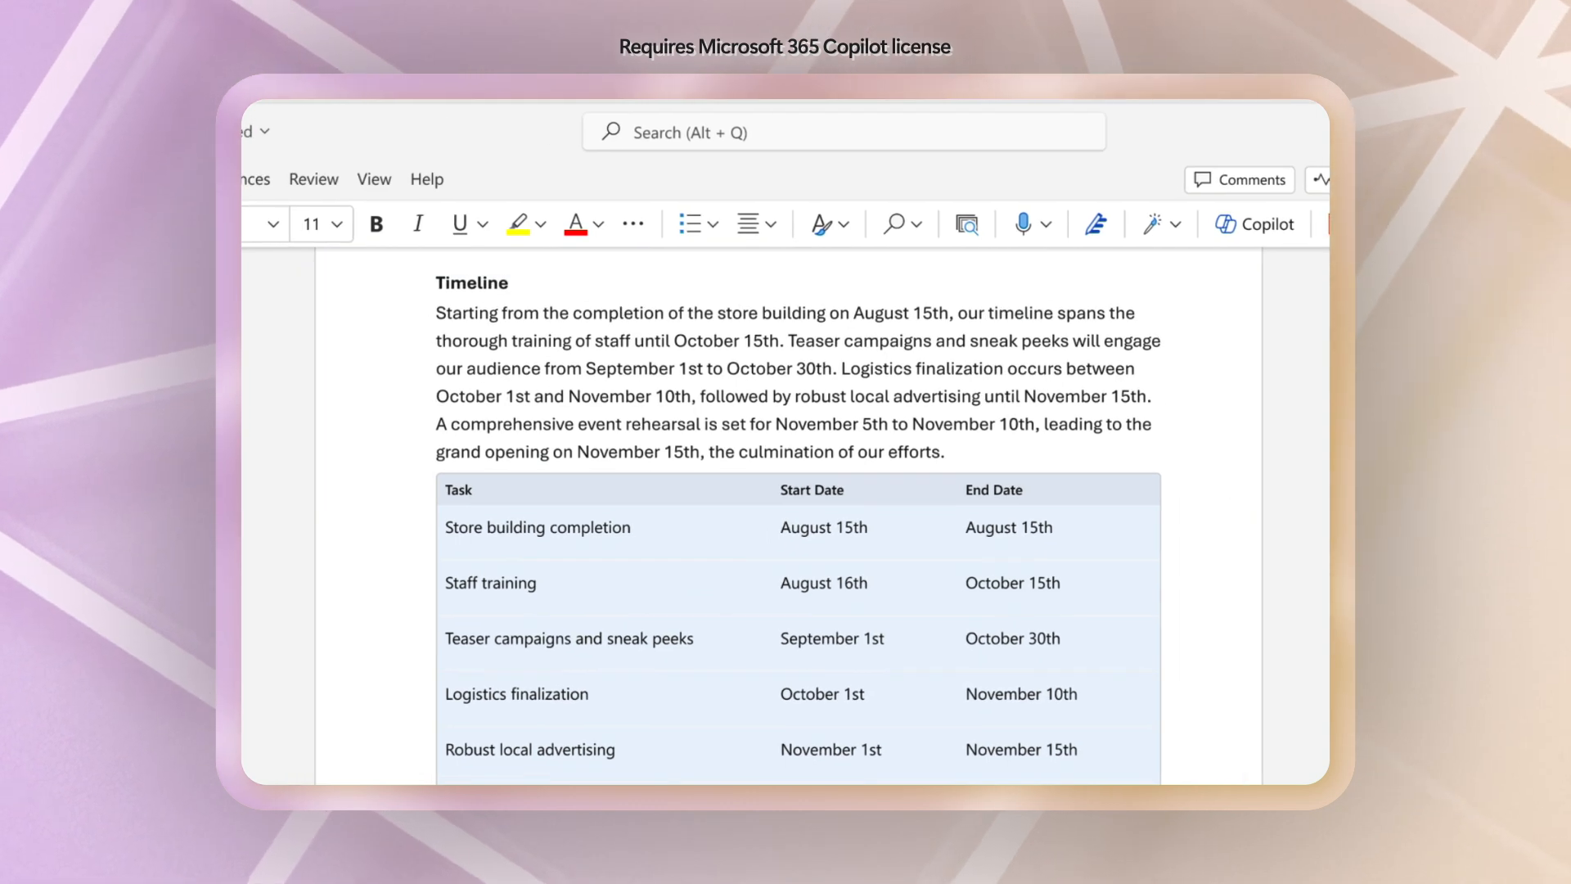